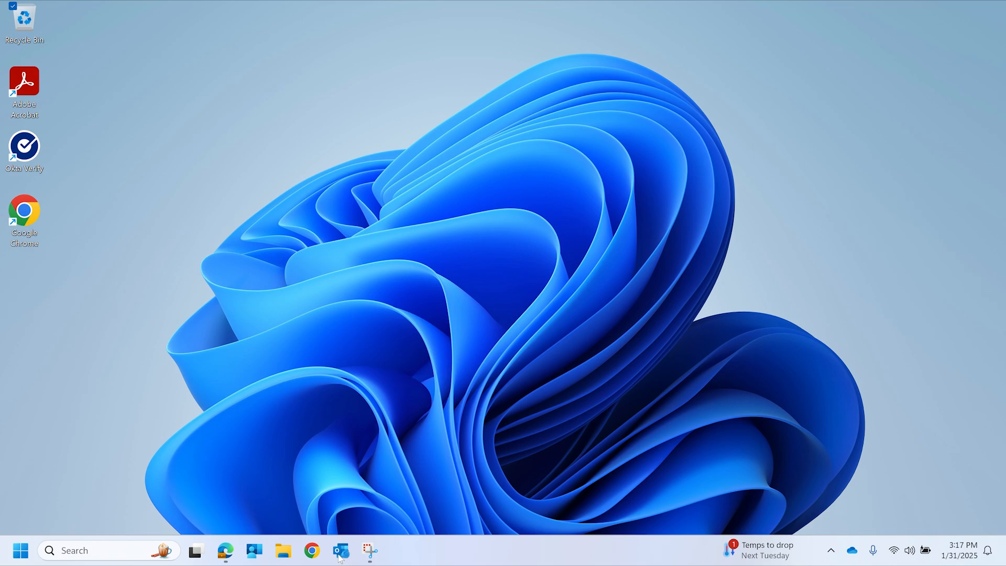
Step: Launch Microsoft Outlook from the taskbar to show the Inbox and folder list
{"action": "left_click", "coordinate": [341, 550]}
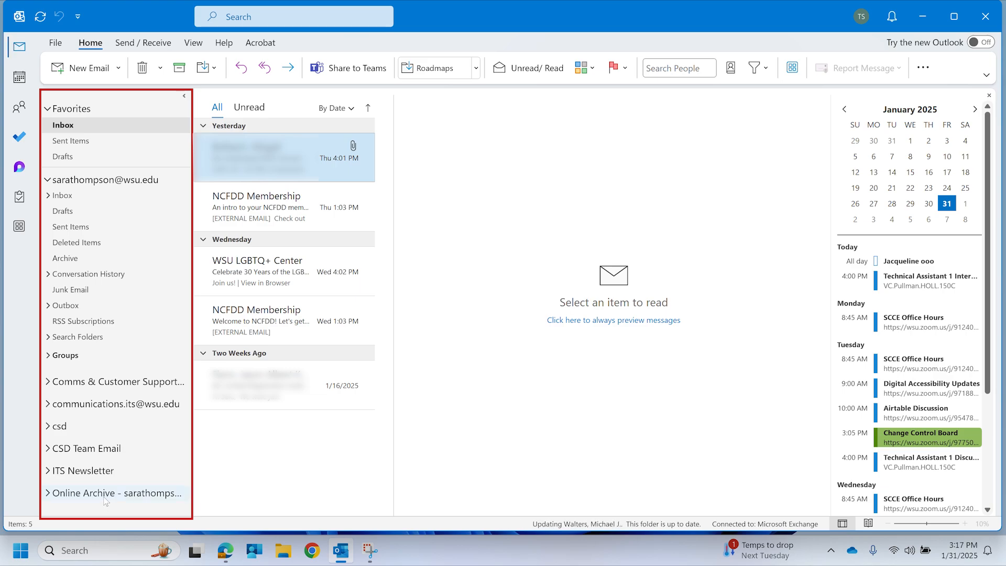
Step: Expand the Online Archive mailbox and scroll to its Deleted Items, Archive, Inbox and Sent Items
{"action": "left_click", "coordinate": [113, 492]}
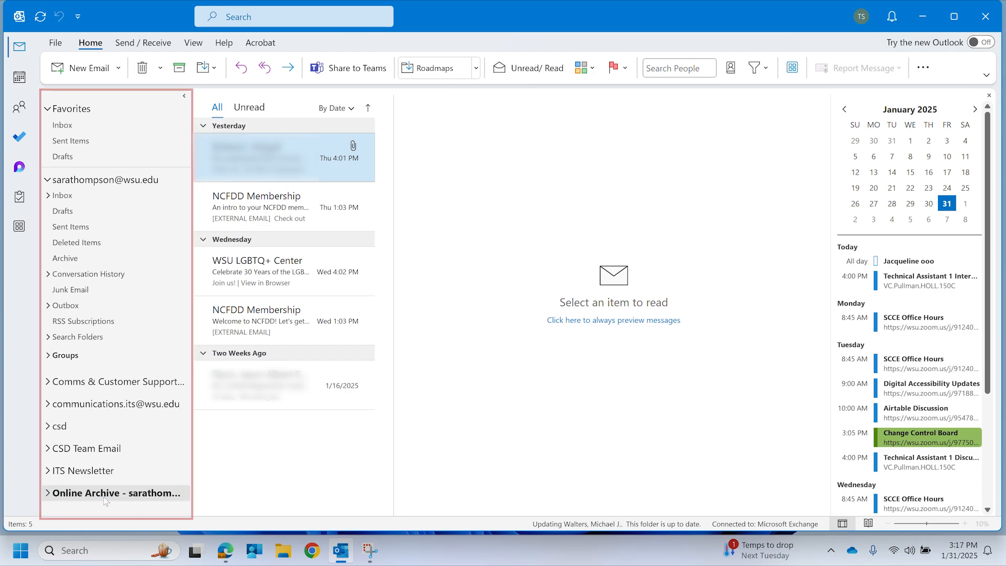
{"action": "left_click", "coordinate": [116, 493]}
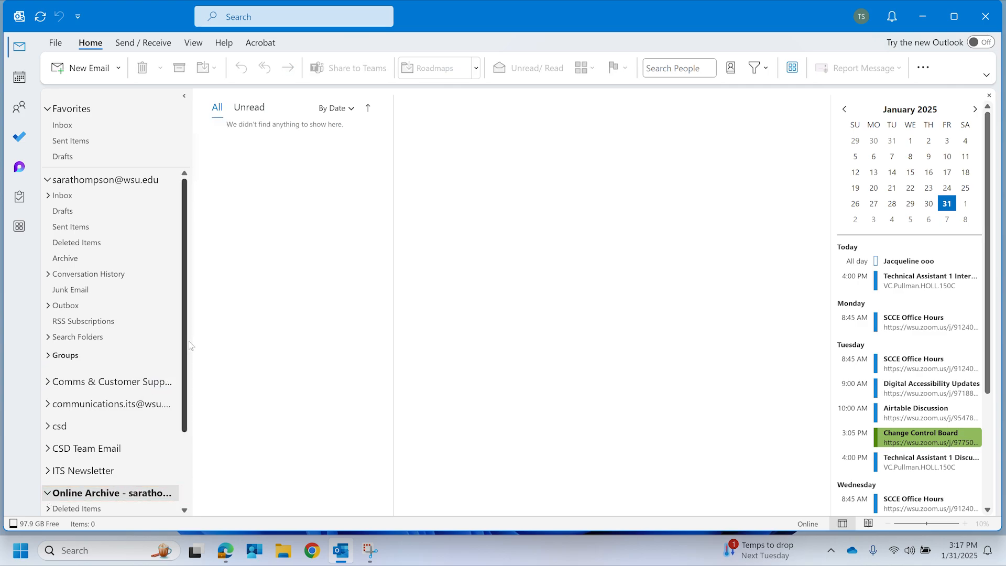
{"action": "scroll", "scroll_direction": "down", "scroll_amount": 3}
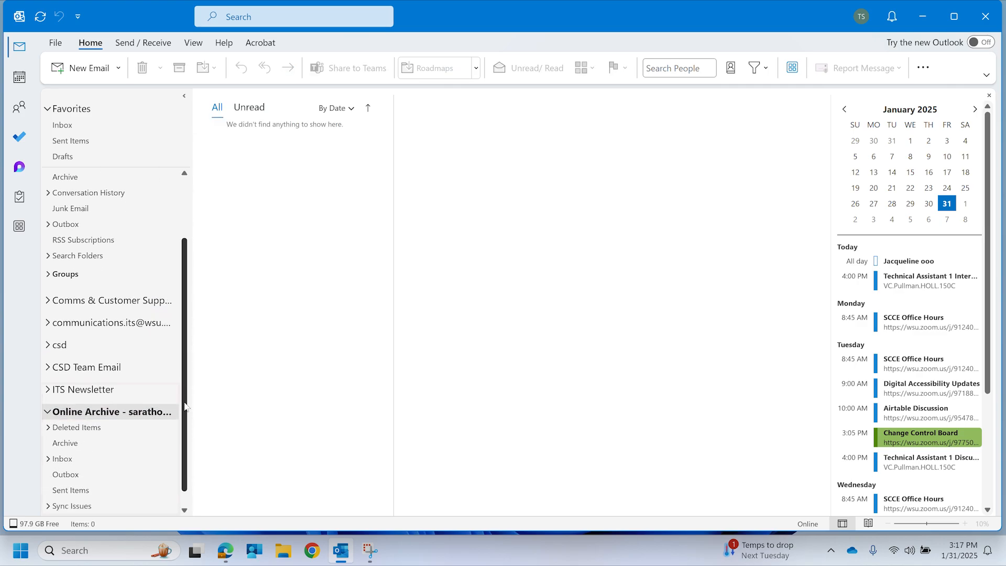
{"action": "scroll", "scroll_direction": "down", "scroll_amount": 3}
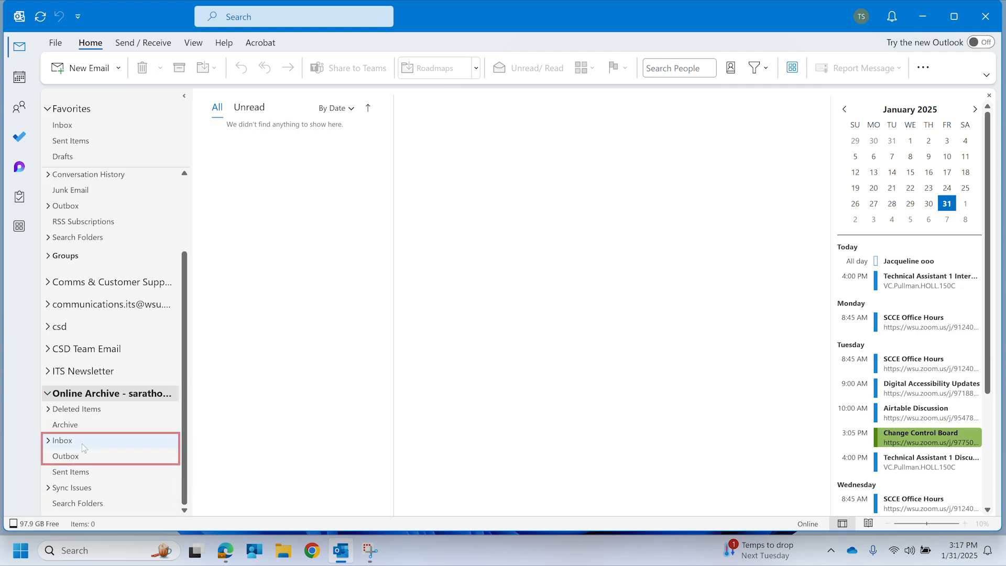
Step: Expand the archive Inbox to show Newsletter Committee, Safety Com and Work, then collapse it
{"action": "left_click", "coordinate": [63, 440]}
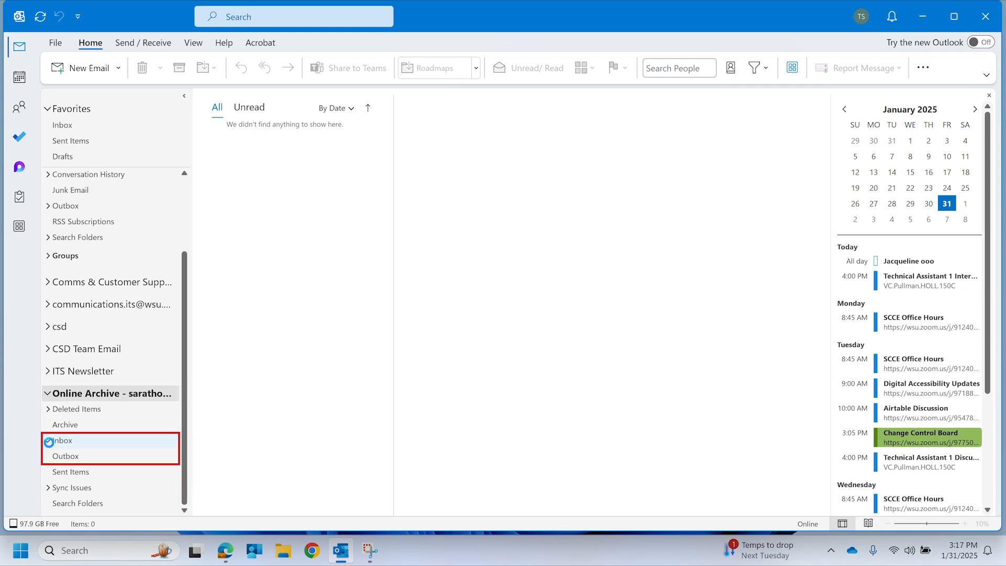
{"action": "left_click", "coordinate": [48, 441]}
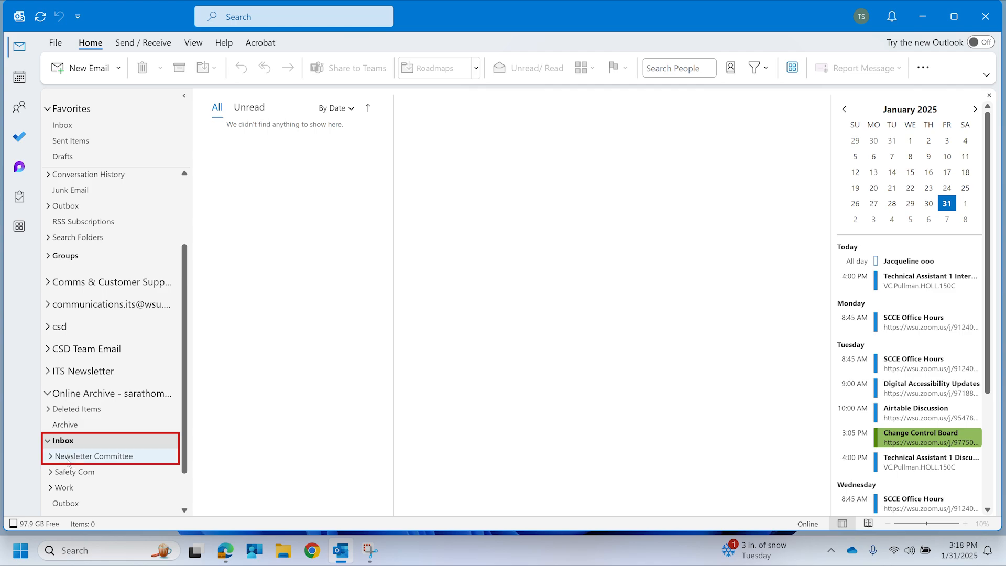
{"action": "left_click", "coordinate": [98, 456]}
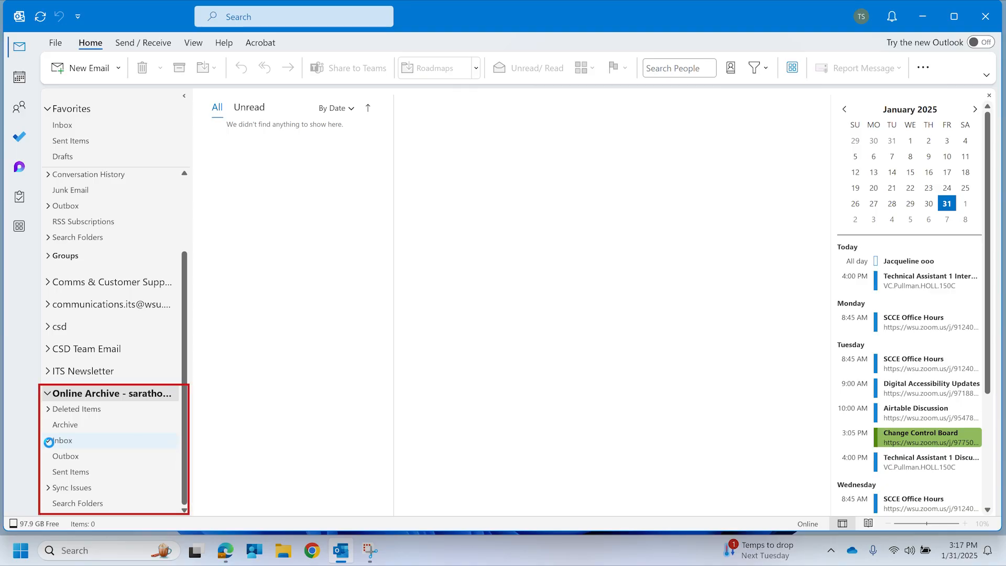
Step: Re-expand the archive Inbox and open Newsletter Committee, listing its 18 archived messages
{"action": "left_click", "coordinate": [48, 441]}
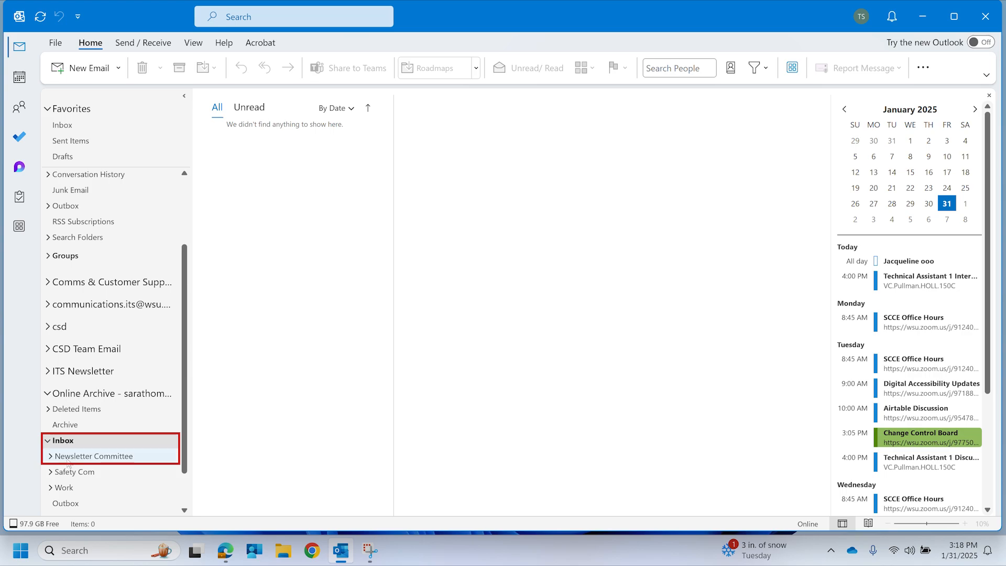
{"action": "left_click", "coordinate": [96, 456]}
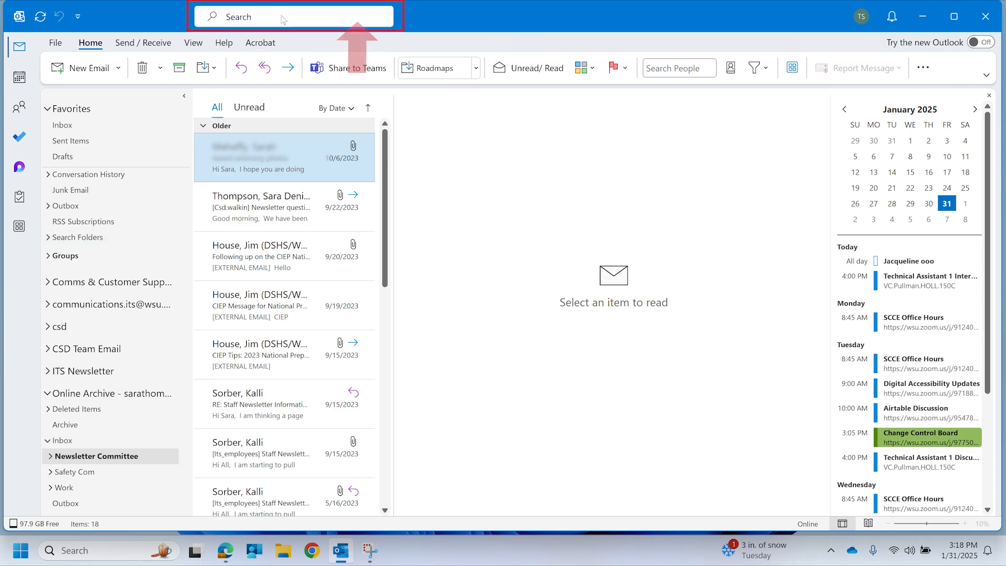
Step: Search by a suggested sender, returning no folder matches but 74 results from all folders
{"action": "left_click", "coordinate": [292, 16]}
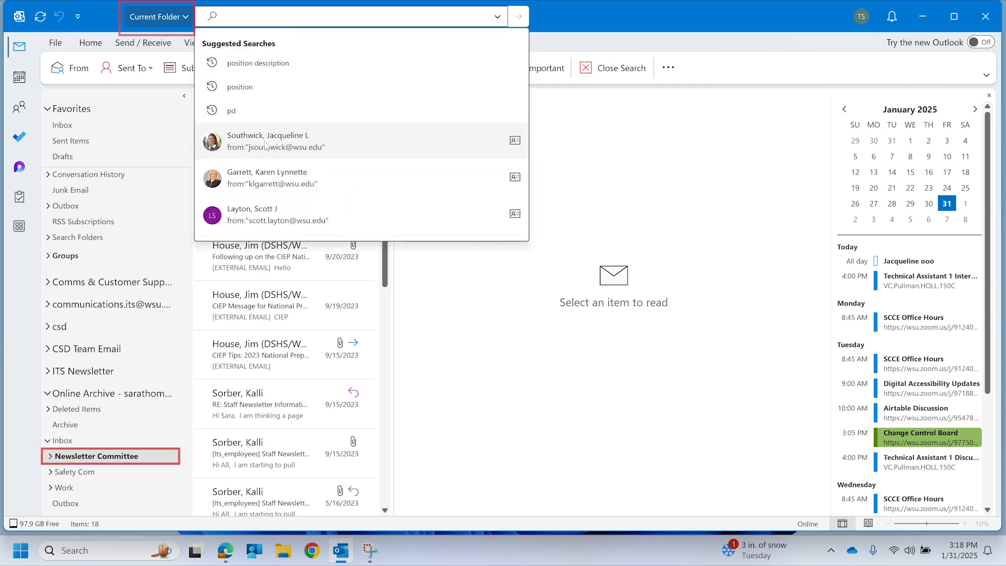
{"action": "left_click", "coordinate": [268, 141]}
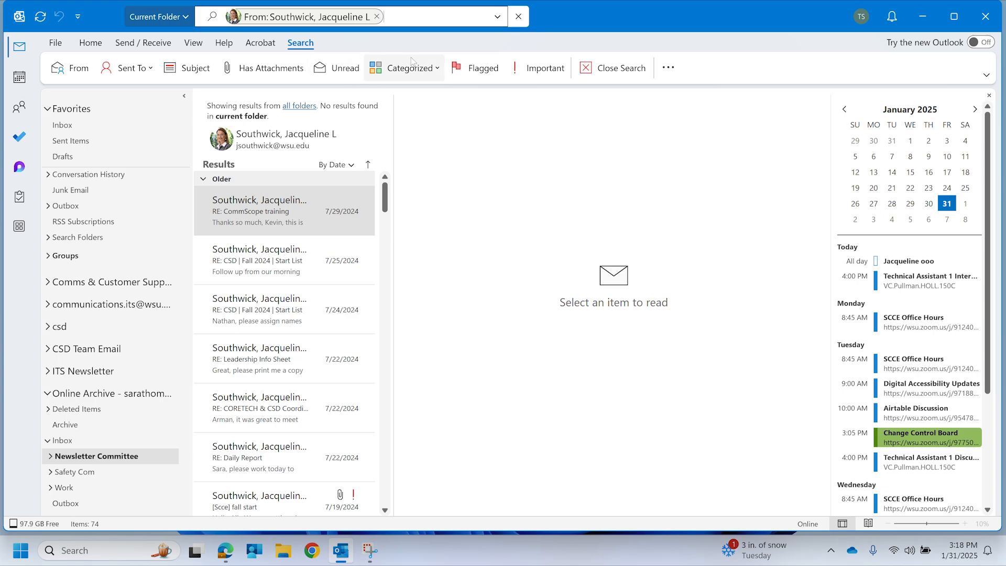
{"action": "mouse_move", "coordinate": [436, 24]}
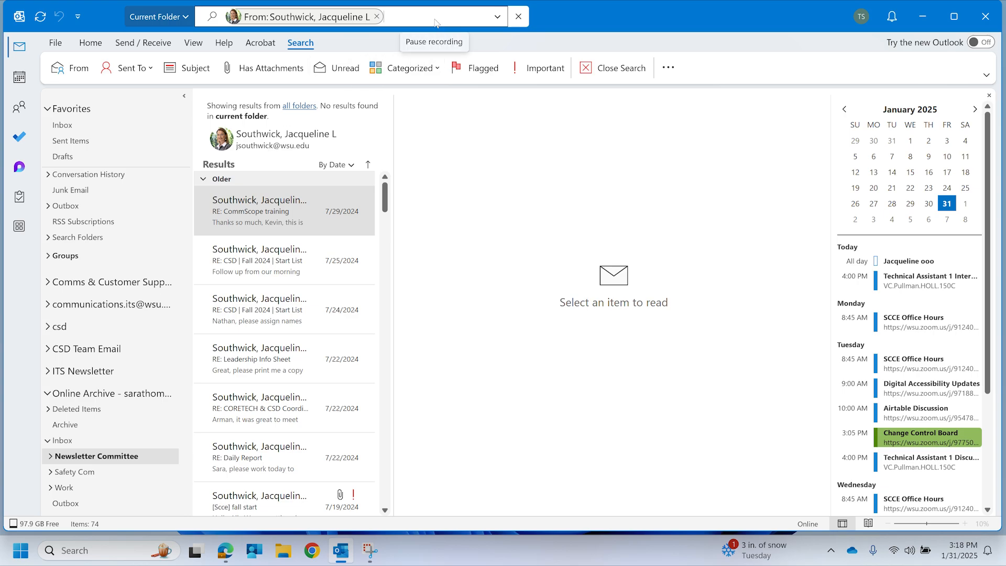
{"action": "mouse_move", "coordinate": [266, 145]}
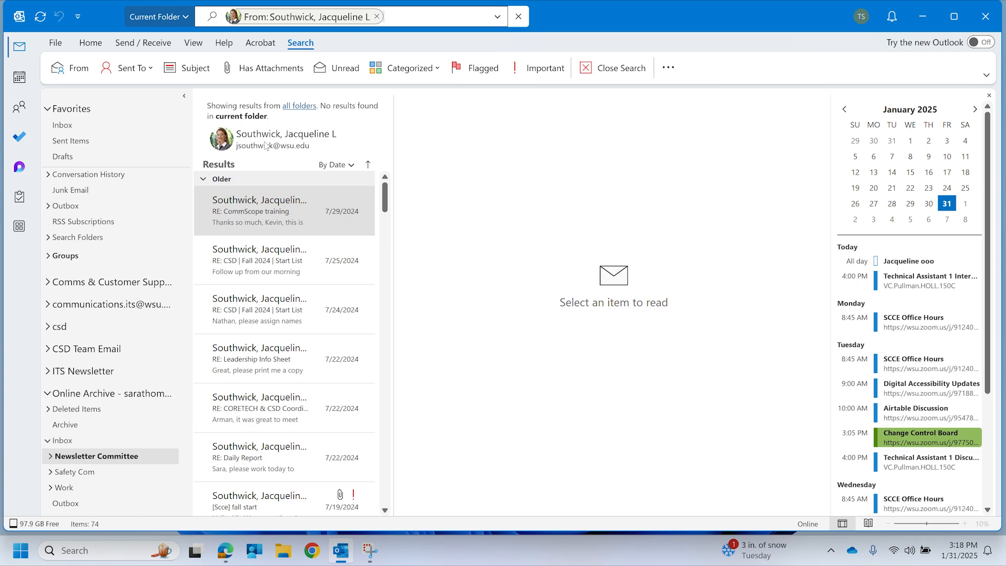